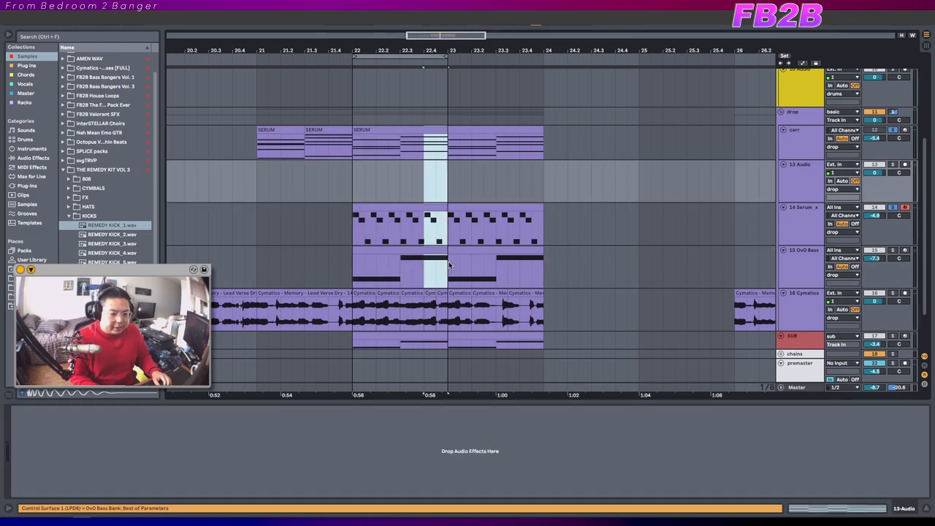
- Add a Drop locator at bar 22 and another locator at bar 20
{"action": "left_click", "coordinate": [801, 250]}
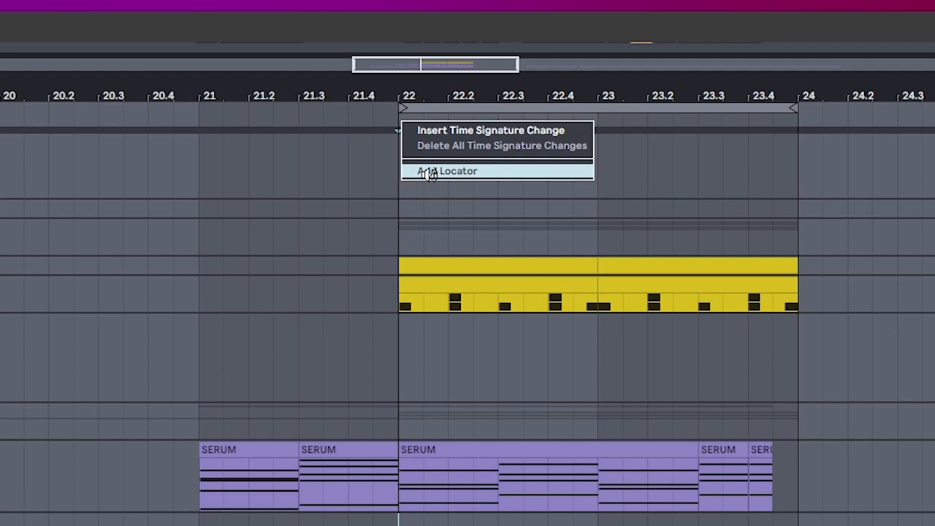
{"action": "left_click", "coordinate": [459, 171]}
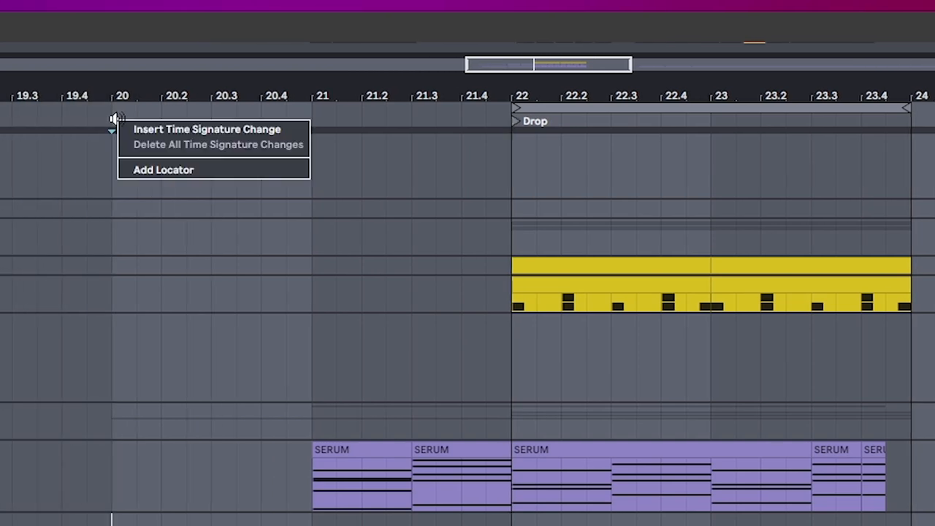
{"action": "left_click", "coordinate": [164, 170]}
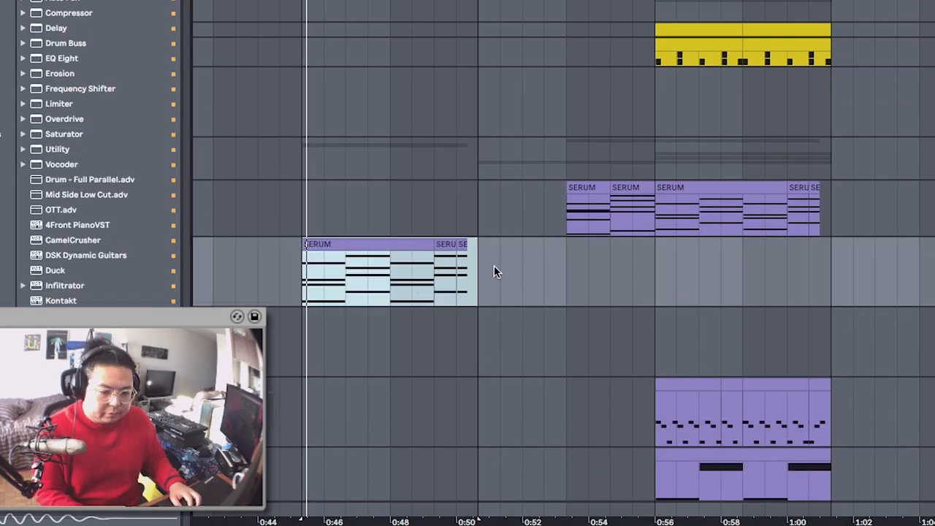
- Place a buildup riser sample from the browser into the buildup before the drop
{"action": "scroll", "scroll_direction": "down", "scroll_amount": 3}
{"action": "type", "text": "buildup"}
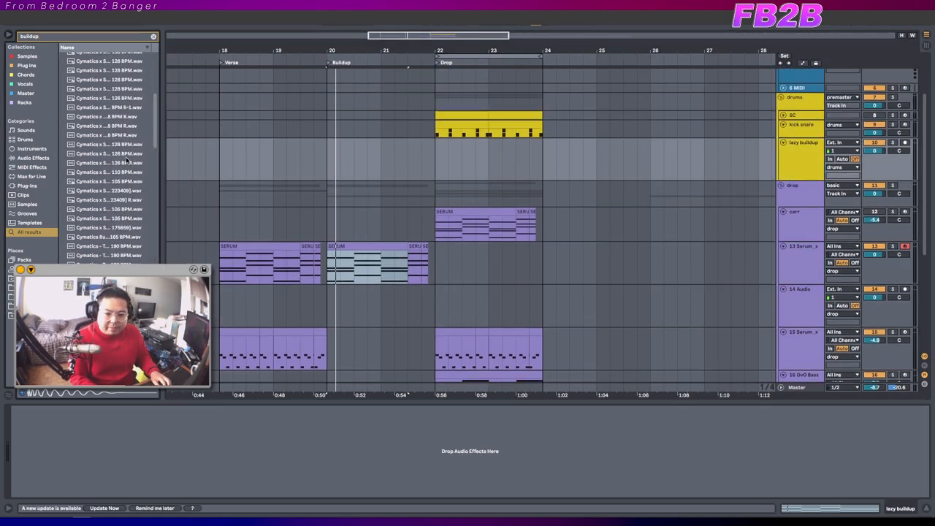
{"action": "left_click_drag", "start_coordinate": [108, 254], "coordinate": [412, 158]}
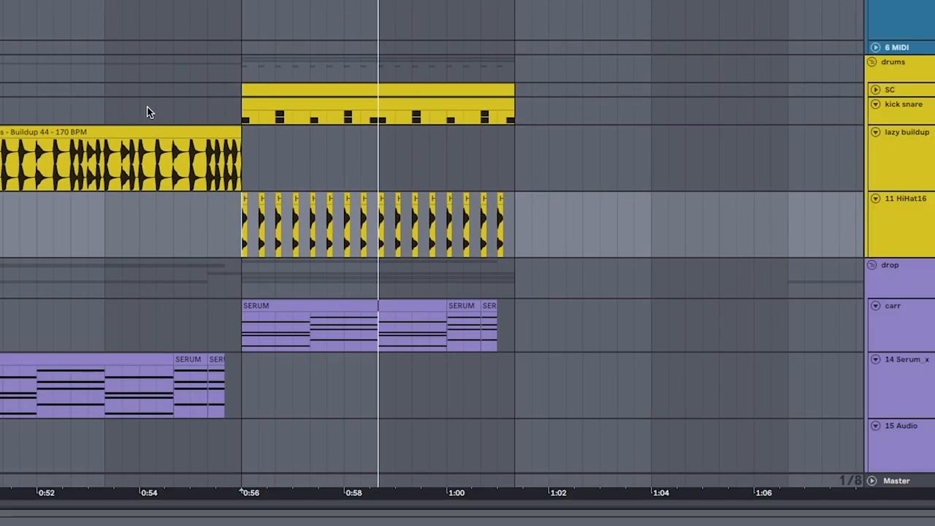
- Select the HiHat16 hi-hat clips across the drop to adjust them together
{"action": "scroll", "scroll_direction": "down", "scroll_amount": 3}
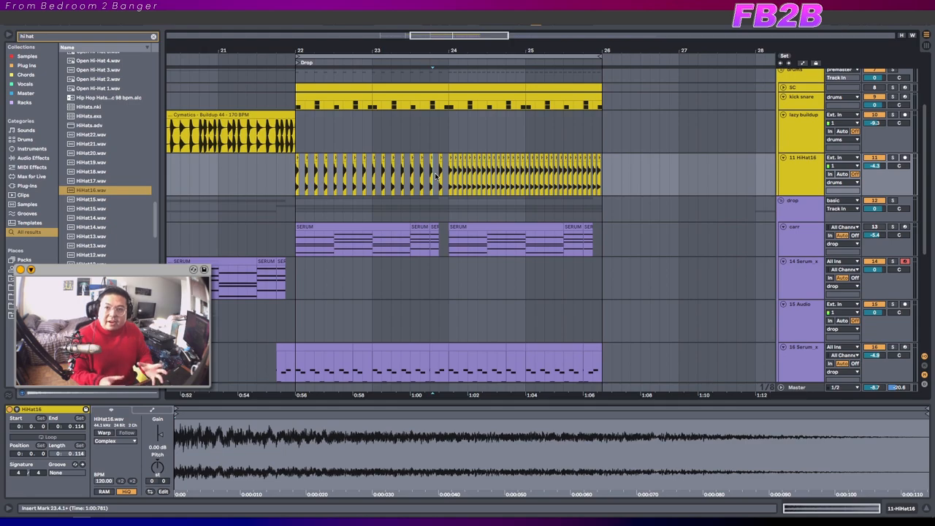
{"action": "scroll", "scroll_direction": "down", "scroll_amount": 3}
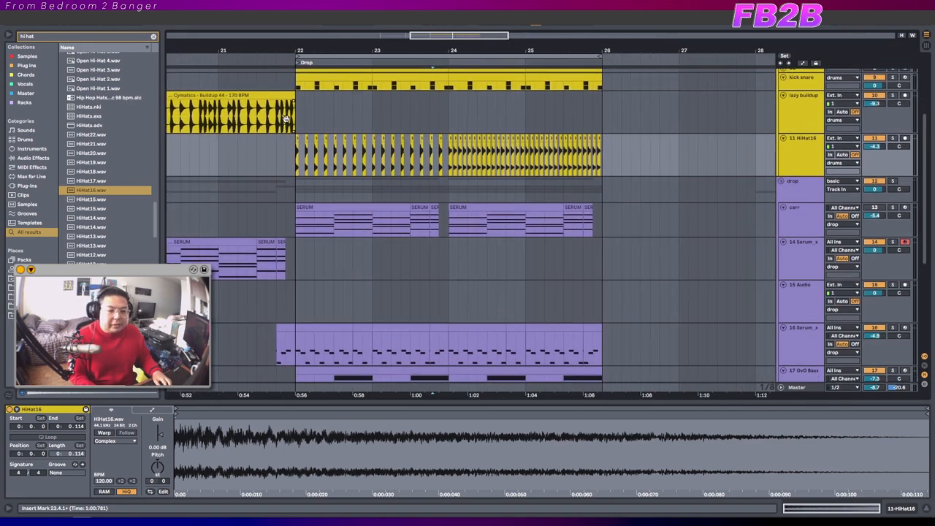
{"action": "left_click", "coordinate": [231, 114]}
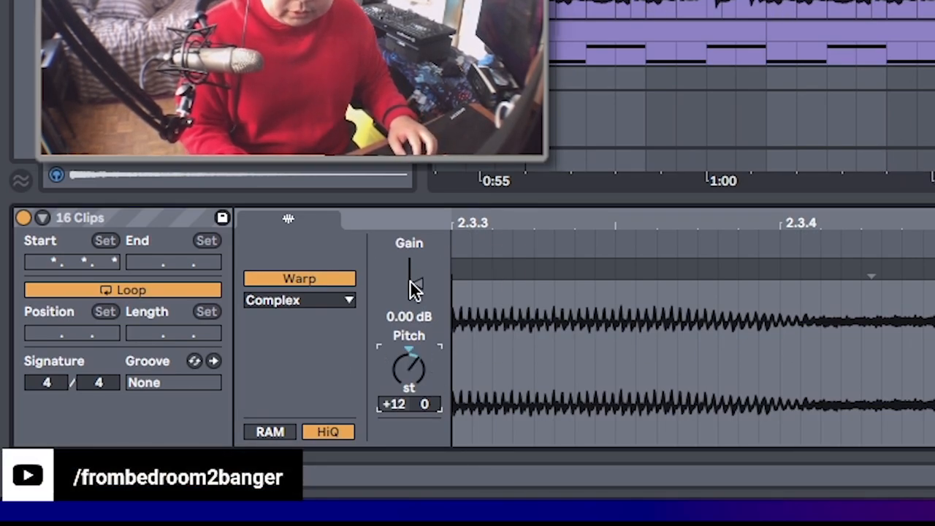
- Transpose the hi-hat clips up 12 semitones, then bring up the REMEDY KICK pattern for editing
{"action": "left_click", "coordinate": [300, 299]}
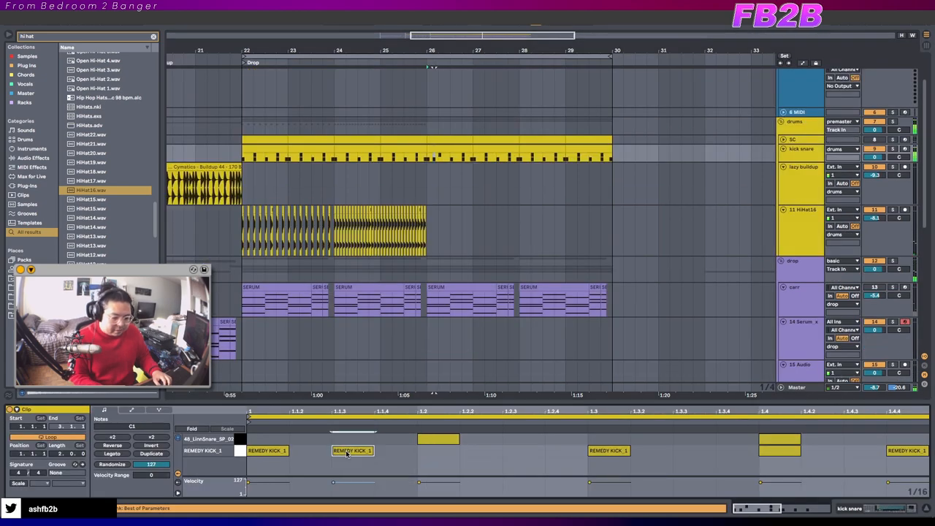
{"action": "left_click", "coordinate": [567, 450]}
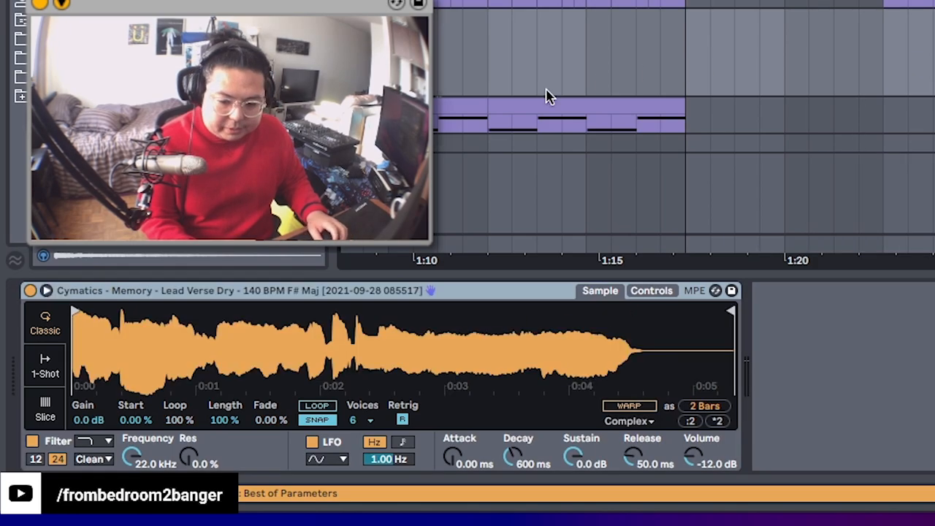
- Adjust the arpeggiator note length for the sliced Cymatics vocal chops
{"action": "left_click", "coordinate": [44, 409]}
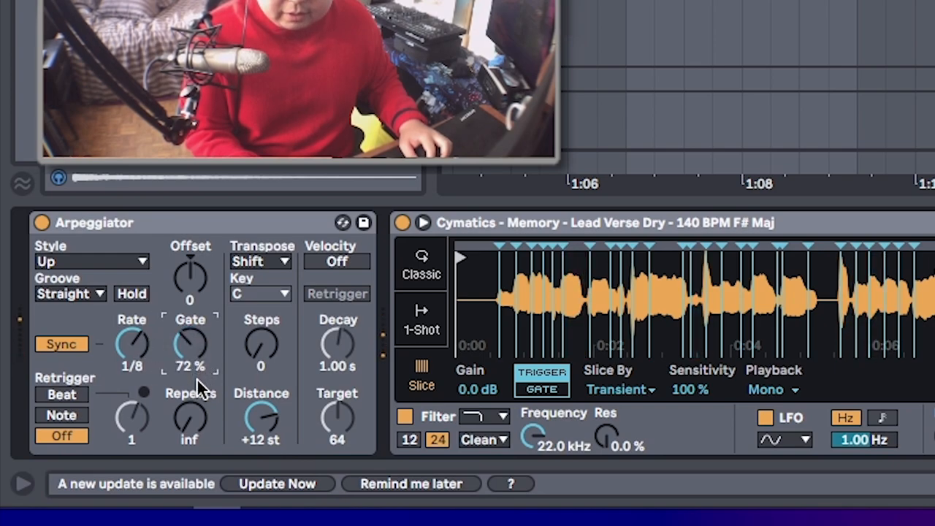
{"action": "left_click_drag", "start_coordinate": [189, 343], "coordinate": [190, 321]}
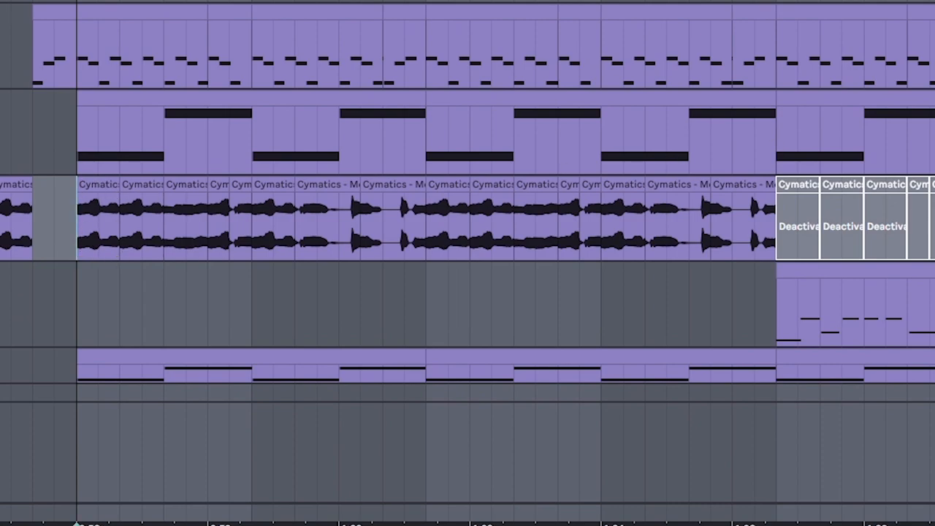
{"action": "left_click", "coordinate": [99, 222]}
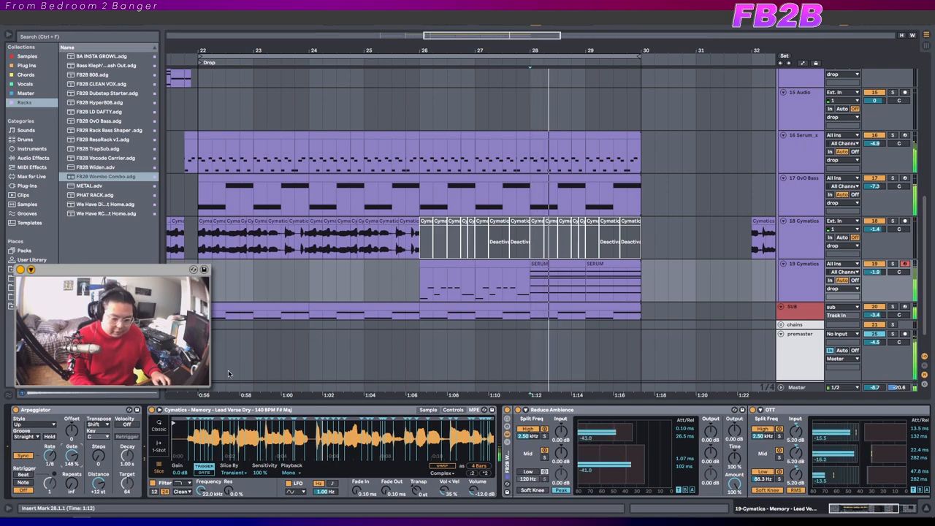
- Add a Delay from Audio Effects to the Cymatics vocal chop chain
{"action": "left_click", "coordinate": [26, 64]}
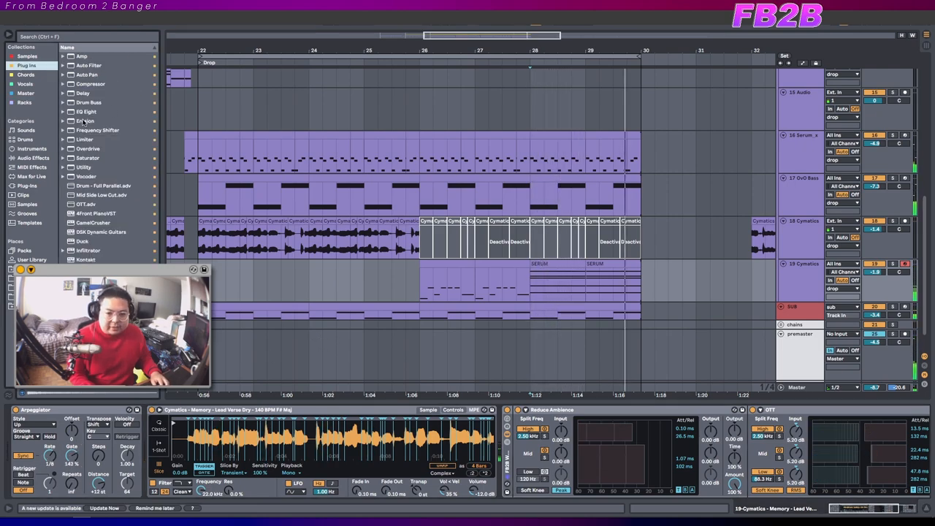
{"action": "left_click", "coordinate": [84, 93]}
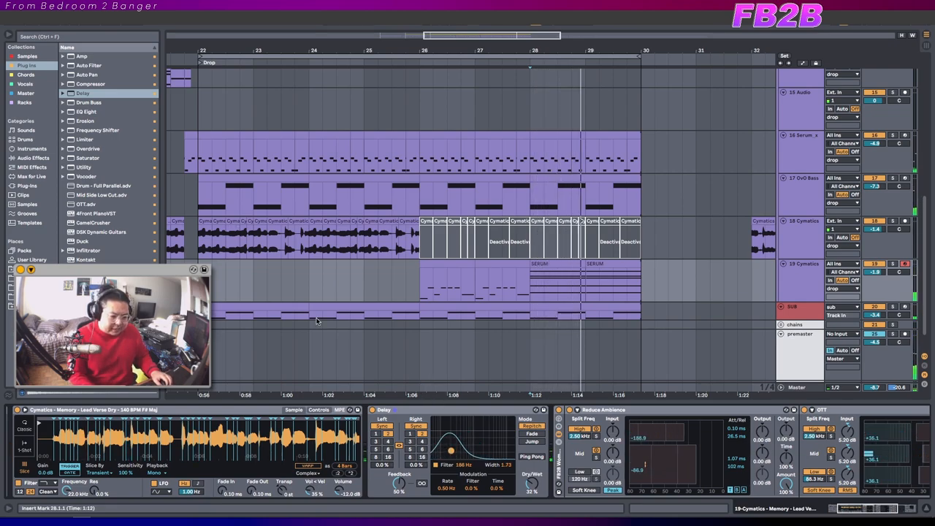
- Add the Infiltrator plugin to the vocal chain
{"action": "left_click", "coordinate": [26, 56]}
{"action": "type", "text": "INFILT"}
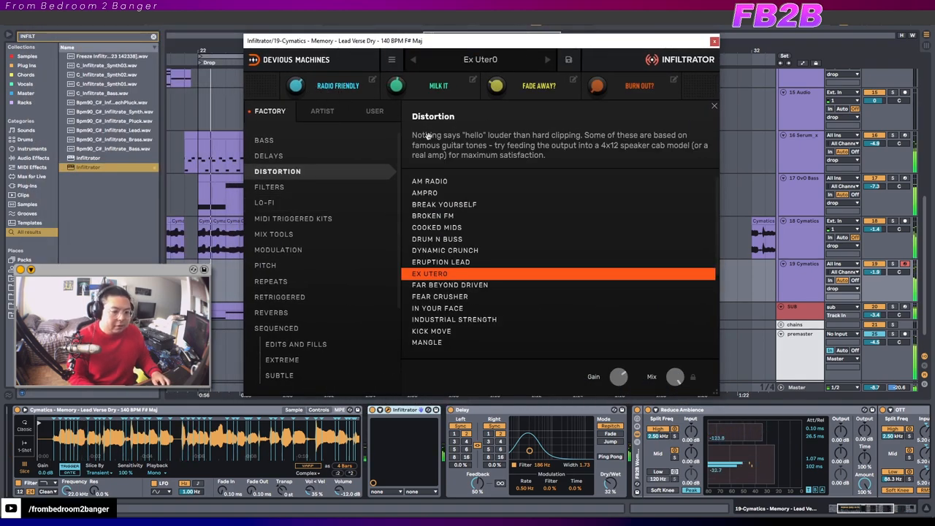
- Load Infiltrator's Ex Uter0 distortion preset and close the plugin window
{"action": "left_click", "coordinate": [713, 105]}
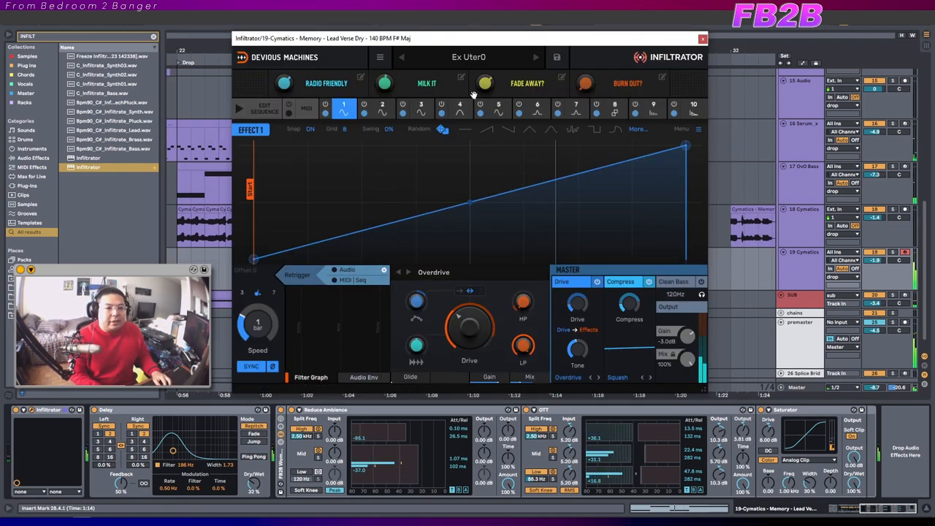
{"action": "left_click", "coordinate": [701, 38]}
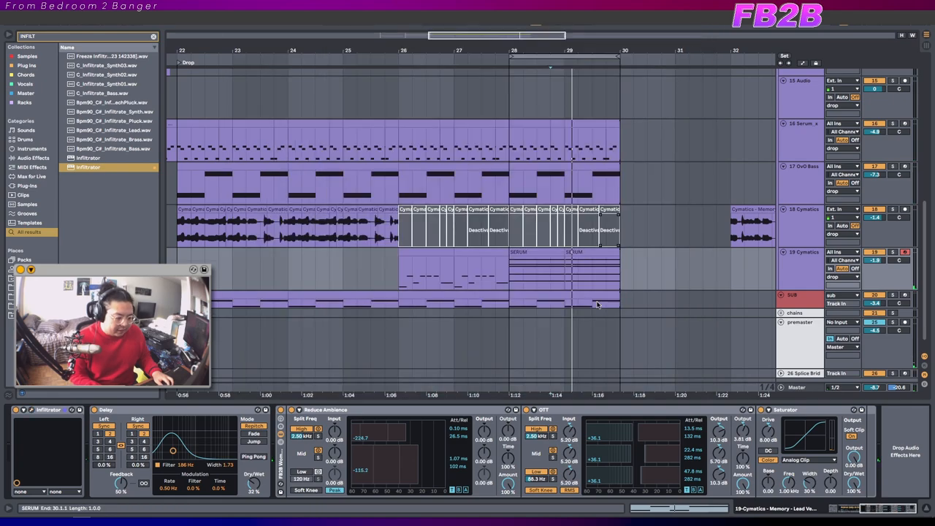
- Add a Vocoder from Audio Effects to the other Cymatics vocal track's chain
{"action": "left_click", "coordinate": [27, 65]}
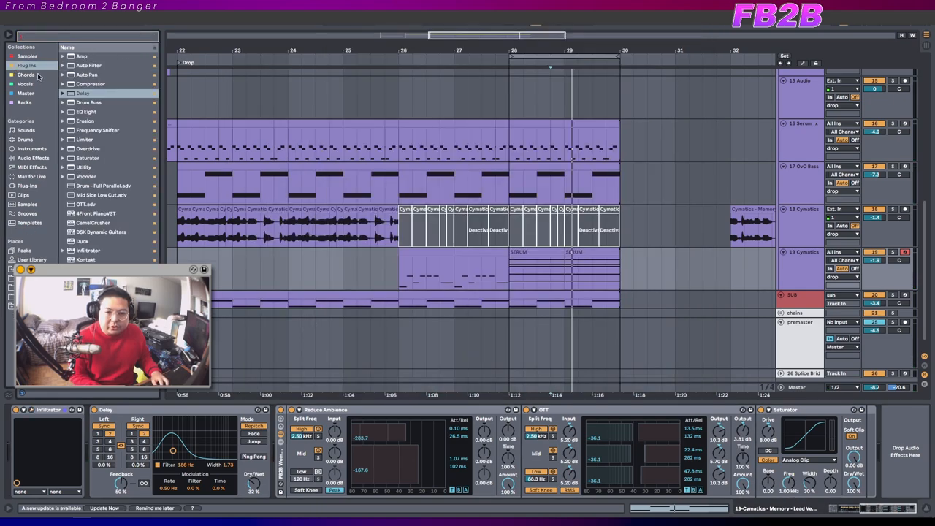
{"action": "left_click", "coordinate": [85, 36]}
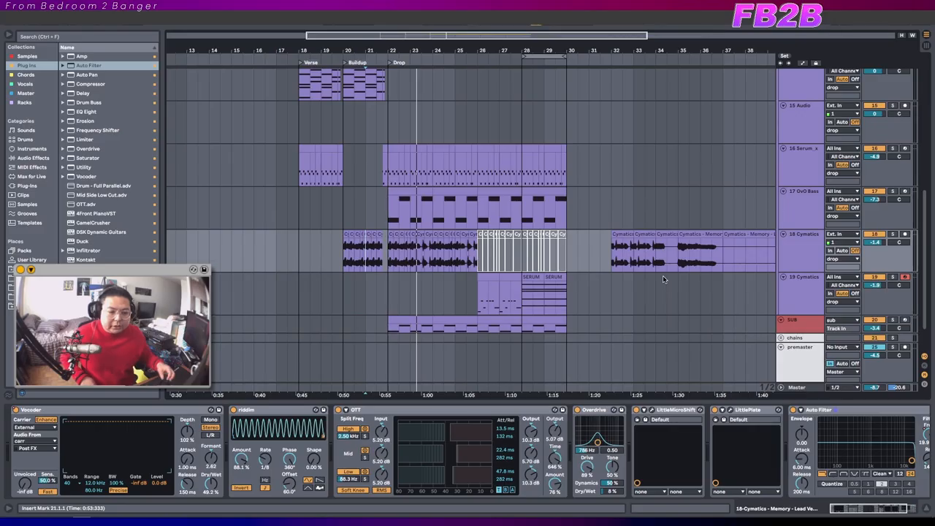
{"action": "scroll", "scroll_direction": "down", "scroll_amount": 3}
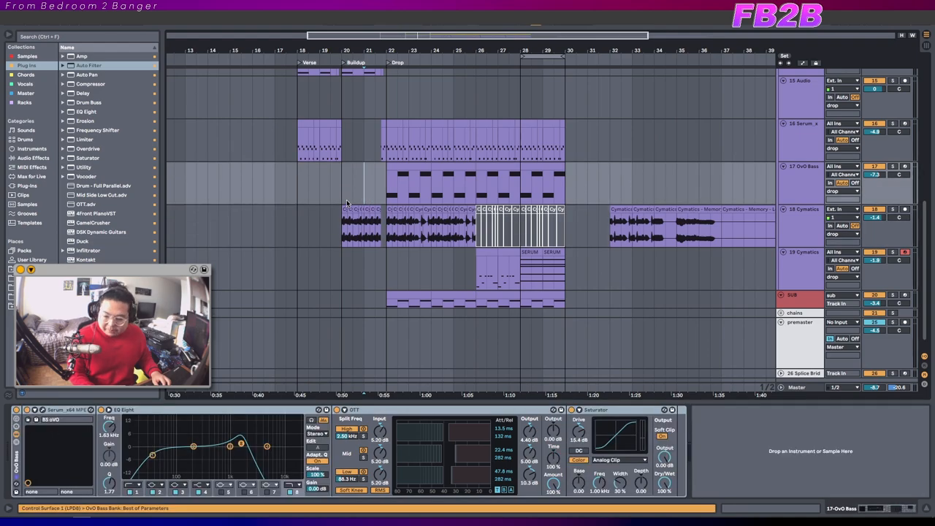
{"action": "scroll", "scroll_direction": "up", "scroll_amount": 3}
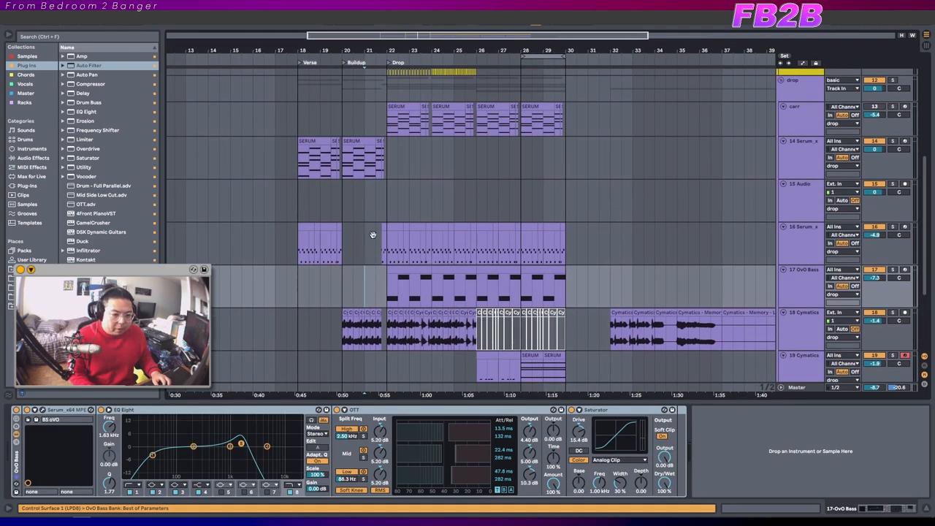